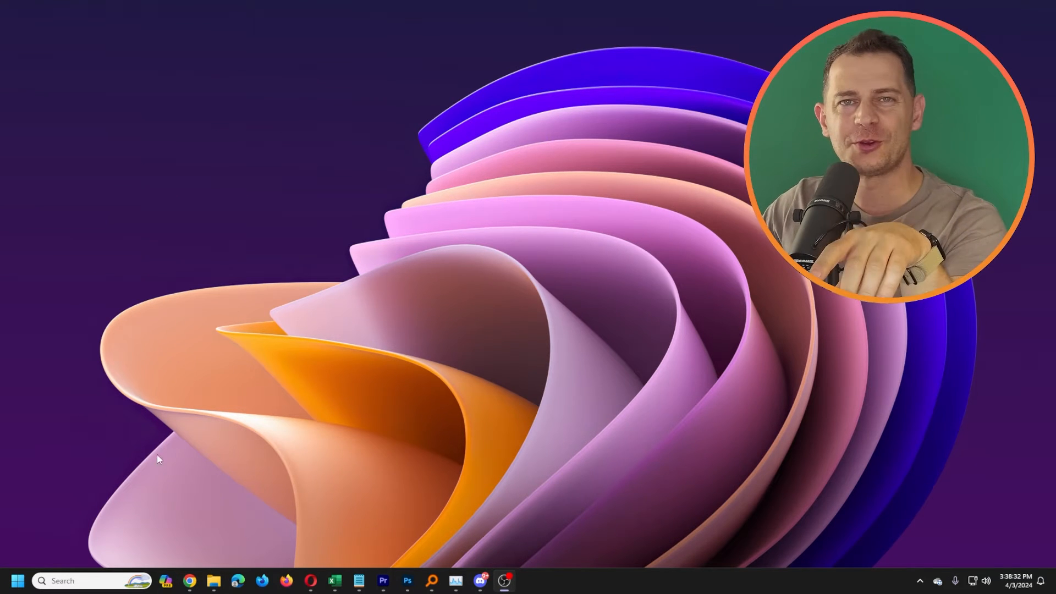
{"action": "mouse_move", "coordinate": [172, 422]}
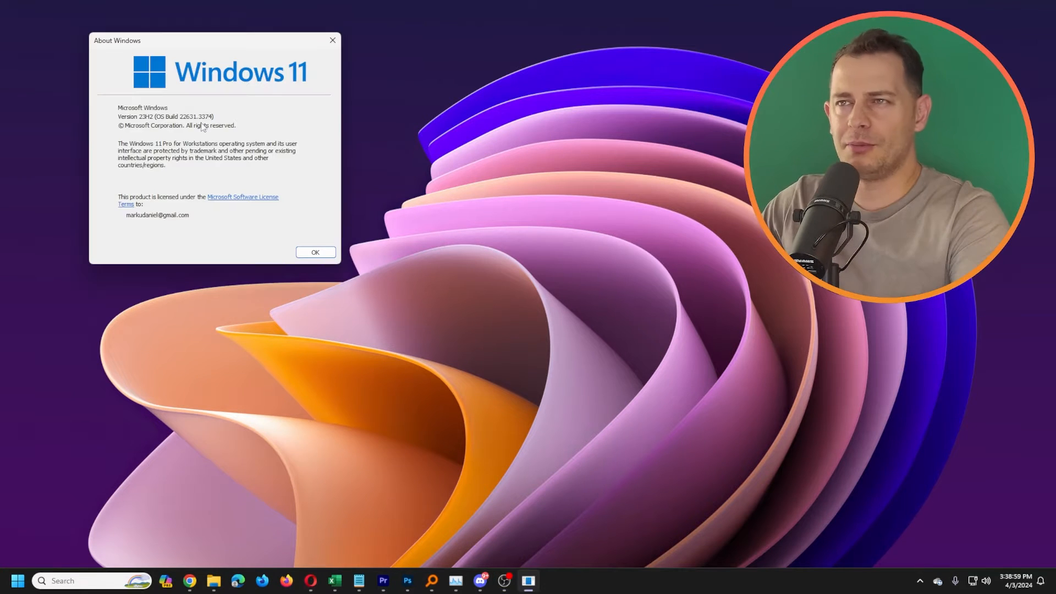
{"action": "mouse_move", "coordinate": [326, 81]}
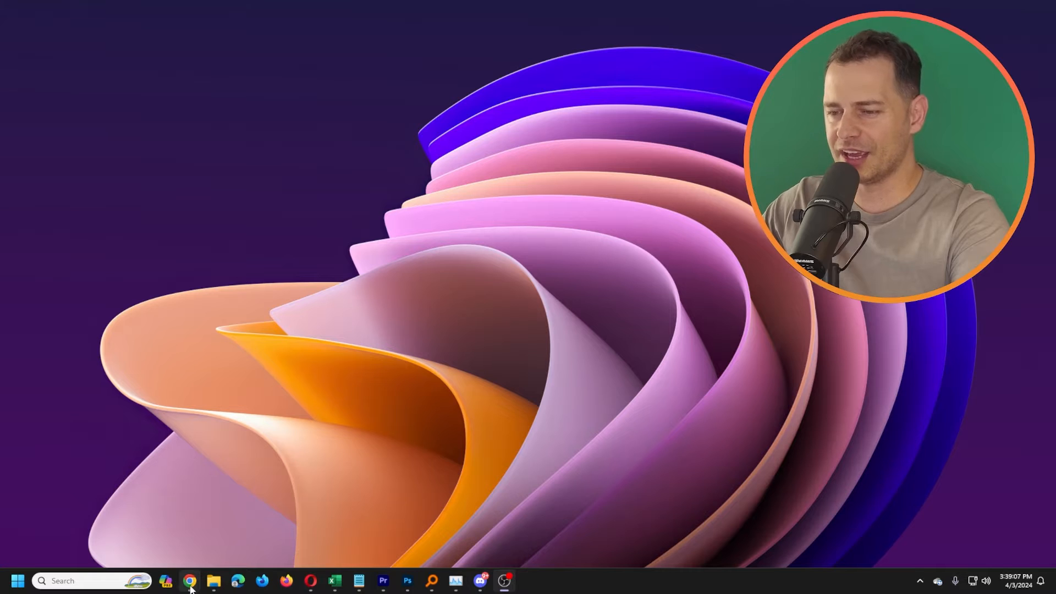
- Download wlsetup-all (5).exe from the Tips 2 Fix article's OneDrive link 3 and dismiss the ad
{"action": "left_click", "coordinate": [190, 581]}
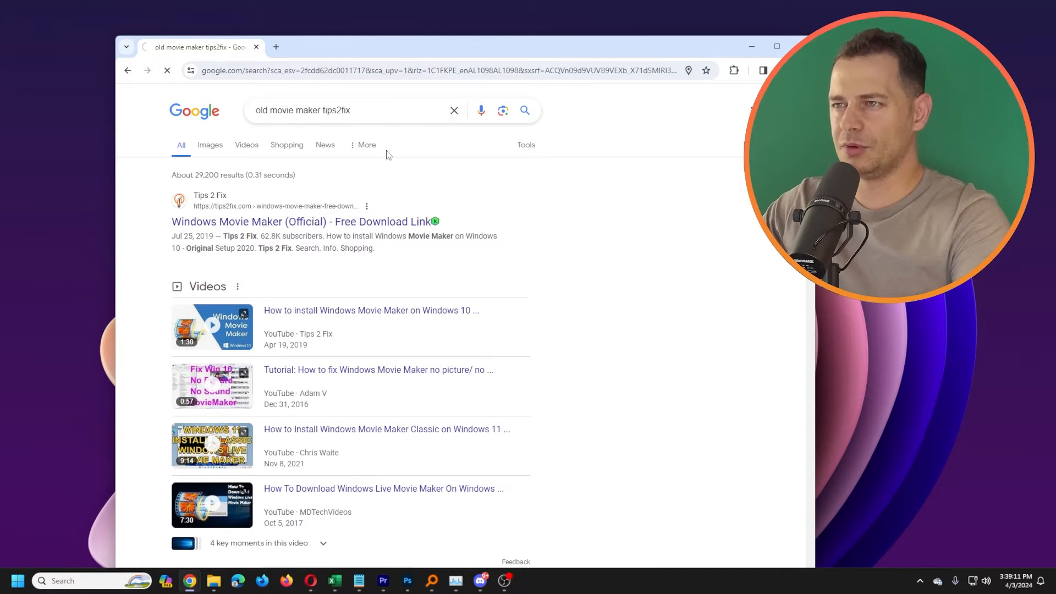
{"action": "left_click", "coordinate": [304, 222]}
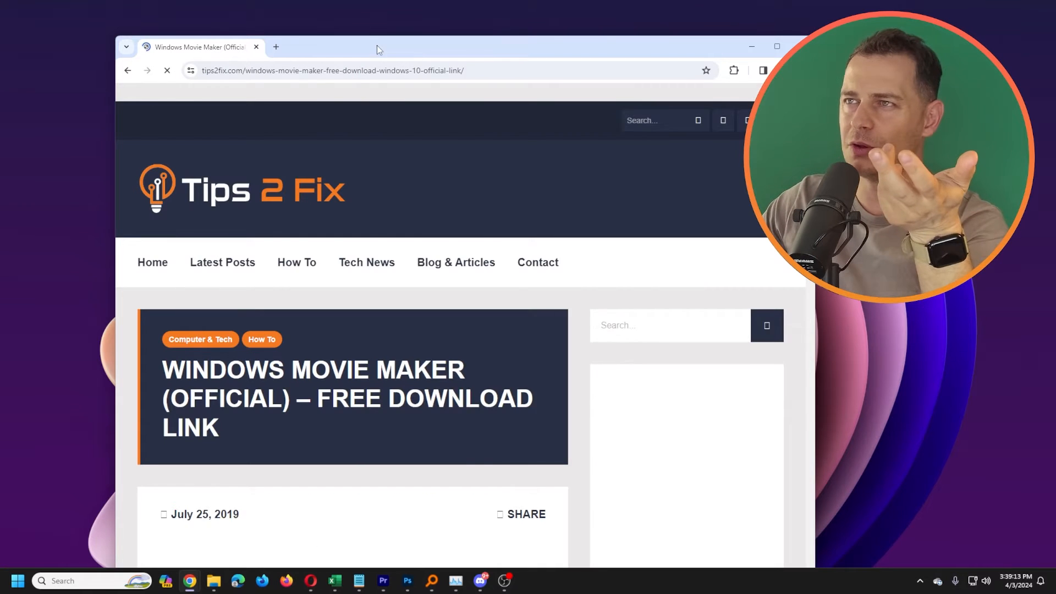
{"action": "scroll", "scroll_direction": "down", "scroll_amount": 3}
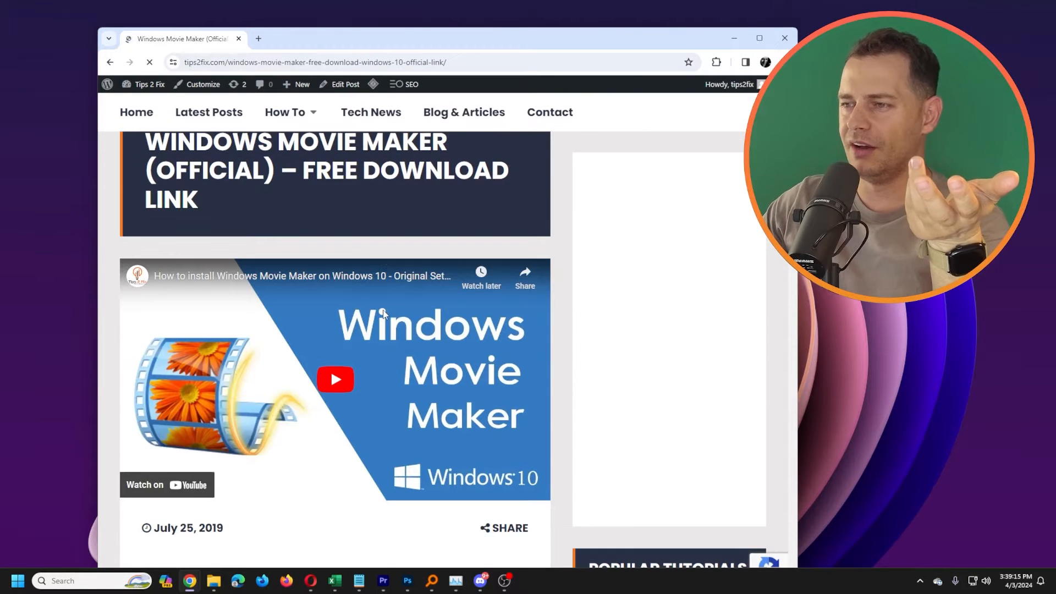
{"action": "scroll", "scroll_direction": "down", "scroll_amount": 3}
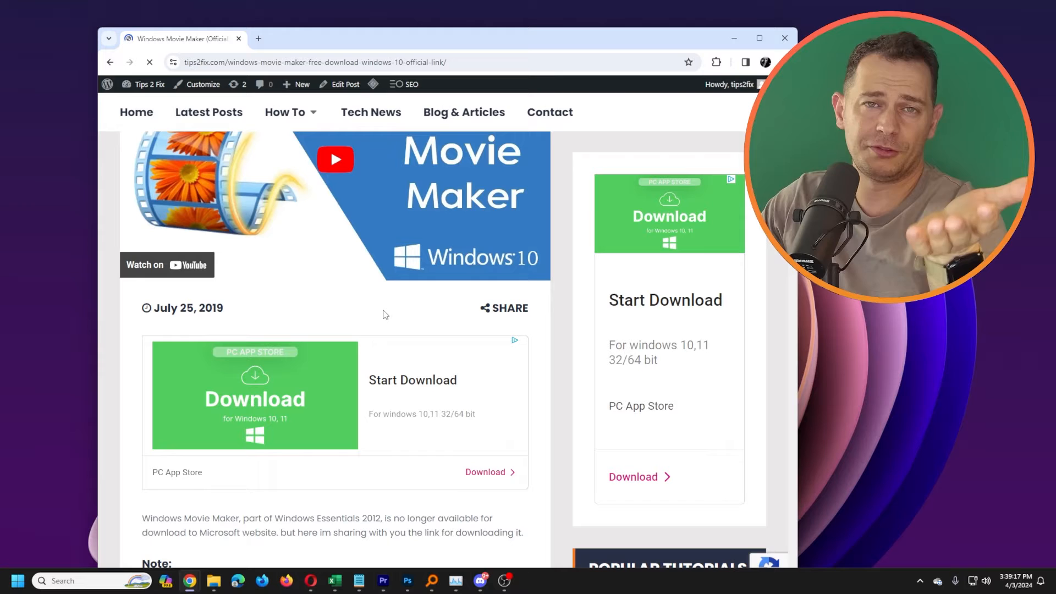
{"action": "scroll", "scroll_direction": "down", "scroll_amount": 3}
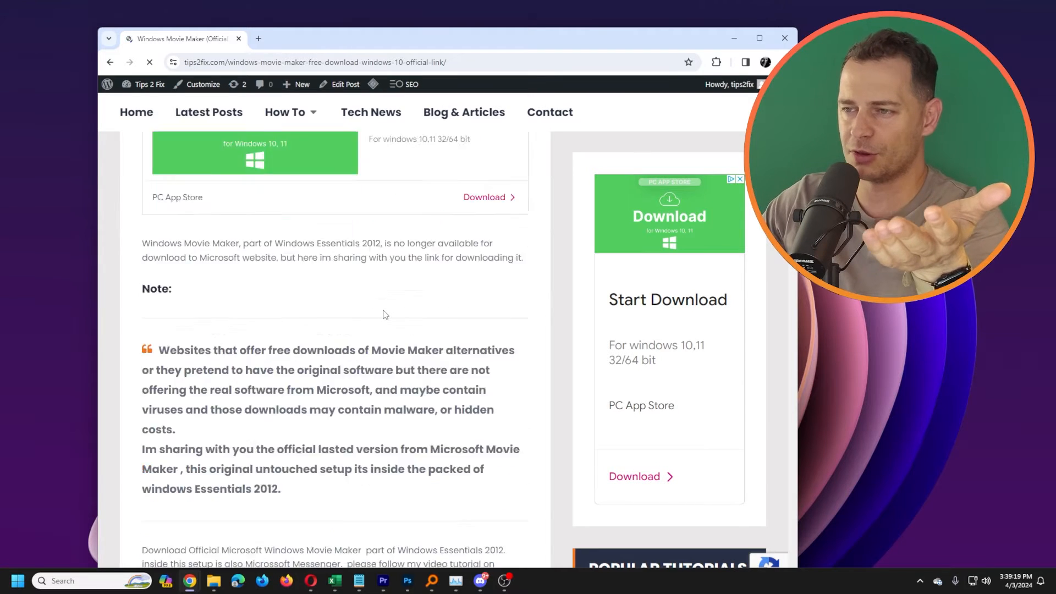
{"action": "scroll", "scroll_direction": "down", "scroll_amount": 3}
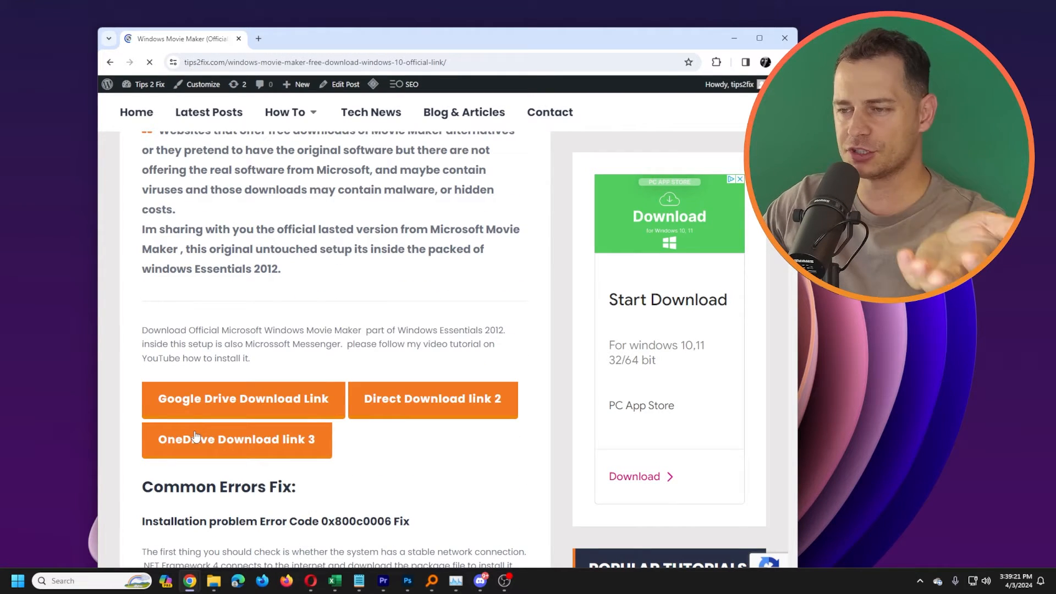
{"action": "left_click", "coordinate": [237, 439]}
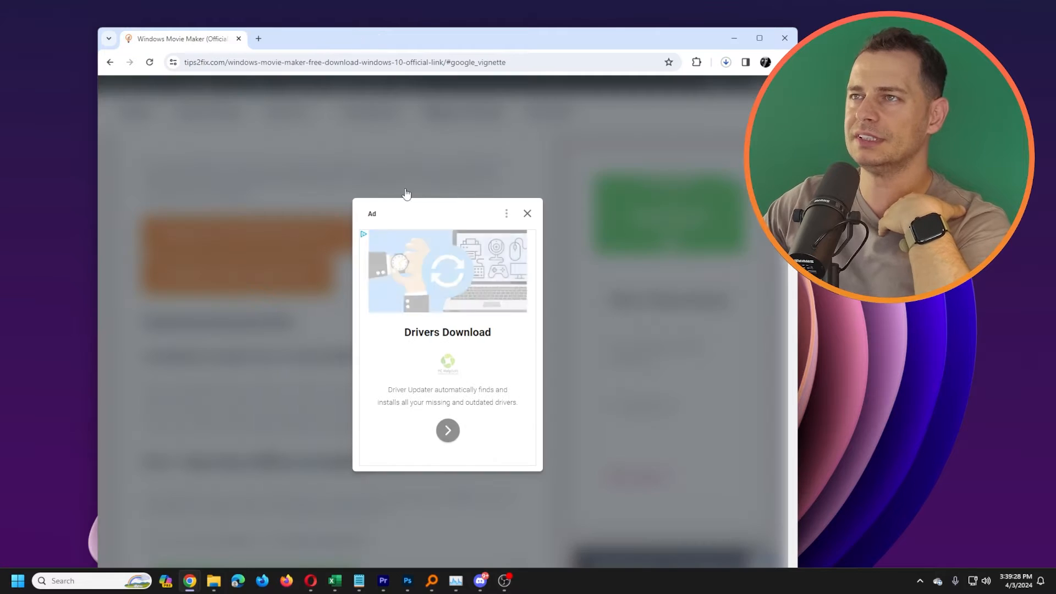
{"action": "left_click", "coordinate": [527, 214]}
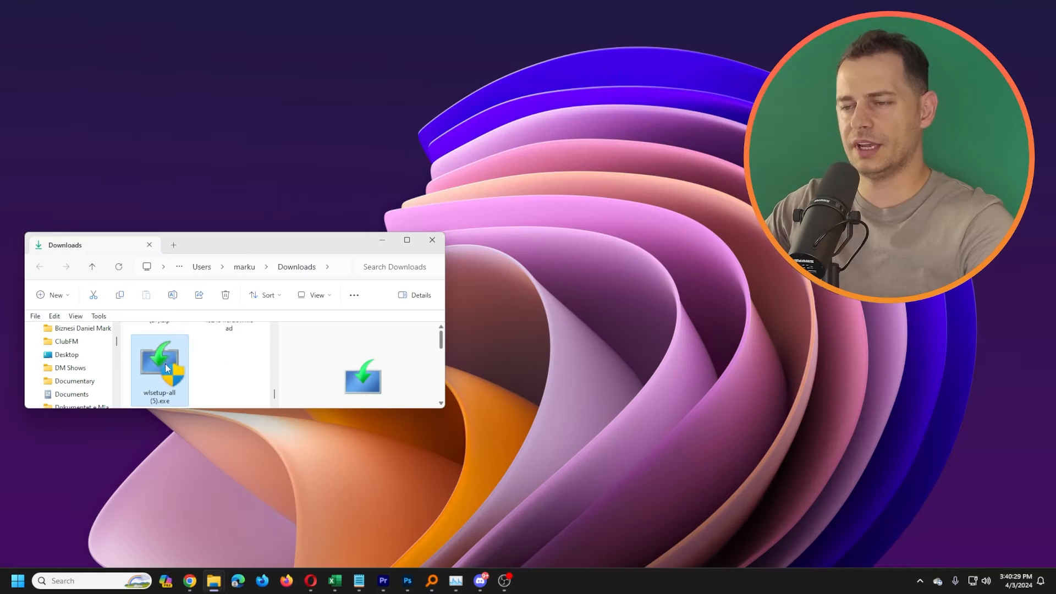
- Run wlsetup-all (5).exe from the Downloads folder
{"action": "right_click", "coordinate": [160, 369]}
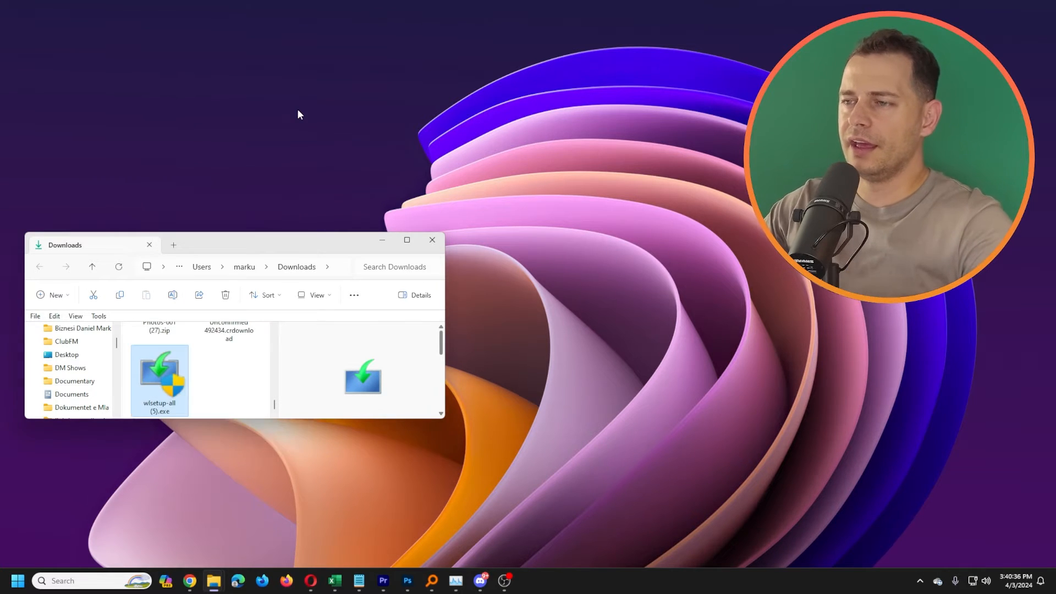
{"action": "double_click", "coordinate": [159, 378]}
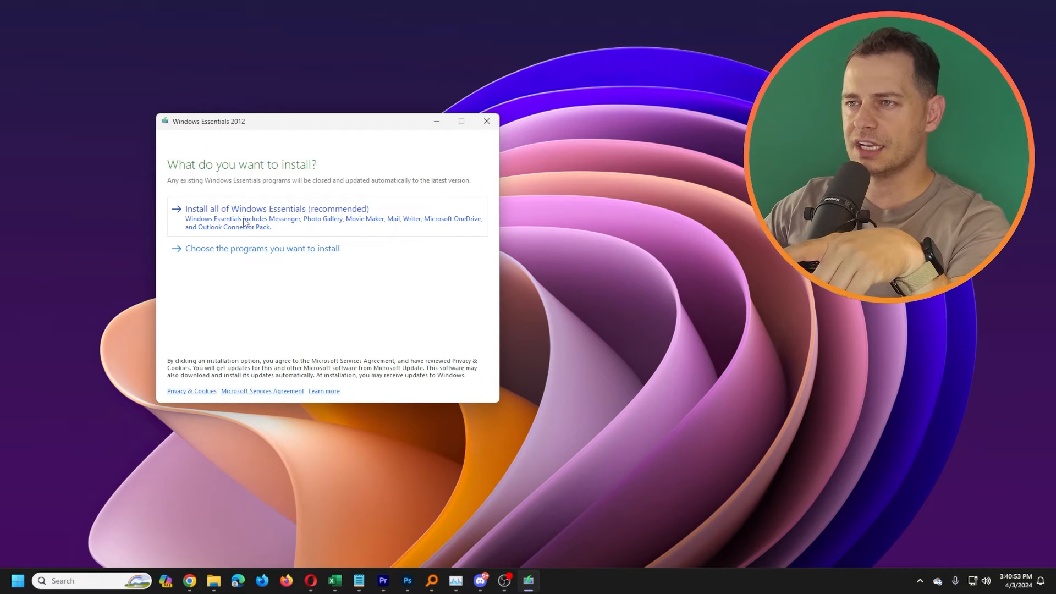
- Choose 'Install all of Windows Essentials' and acknowledge the .NET Framework 3 requirement
{"action": "left_click", "coordinate": [276, 208]}
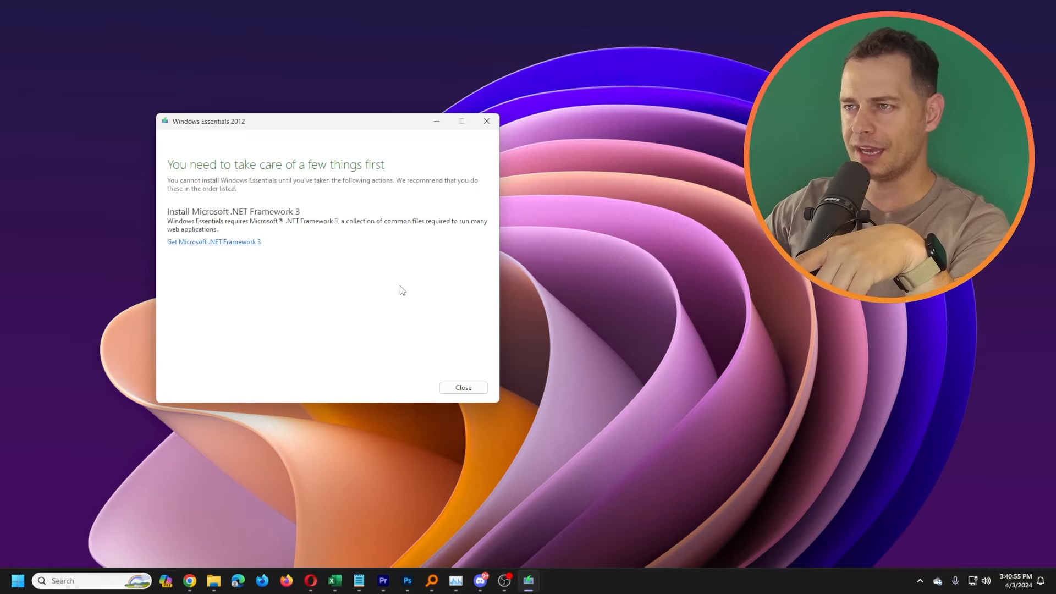
{"action": "mouse_move", "coordinate": [289, 169]}
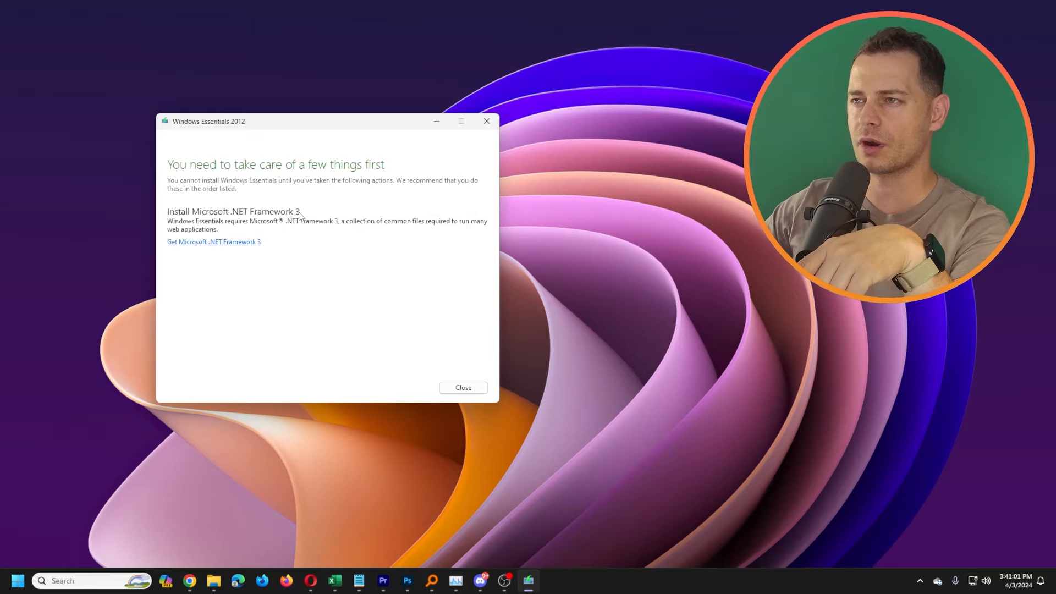
{"action": "left_click", "coordinate": [212, 241]}
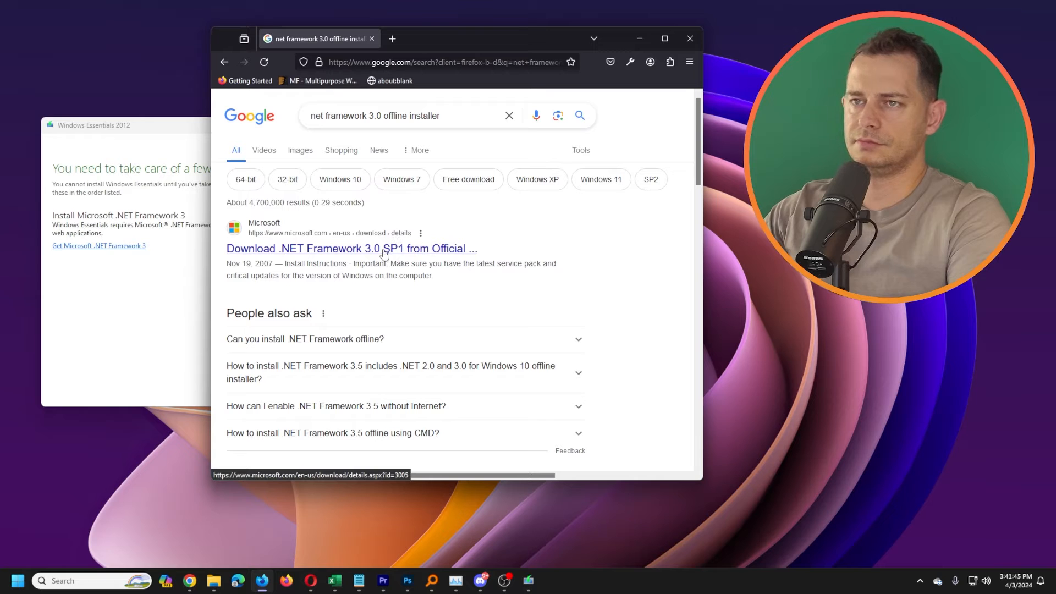
- Open Microsoft's .NET Framework 3.0 SP1 page in Firefox and start its download
{"action": "left_click", "coordinate": [351, 248]}
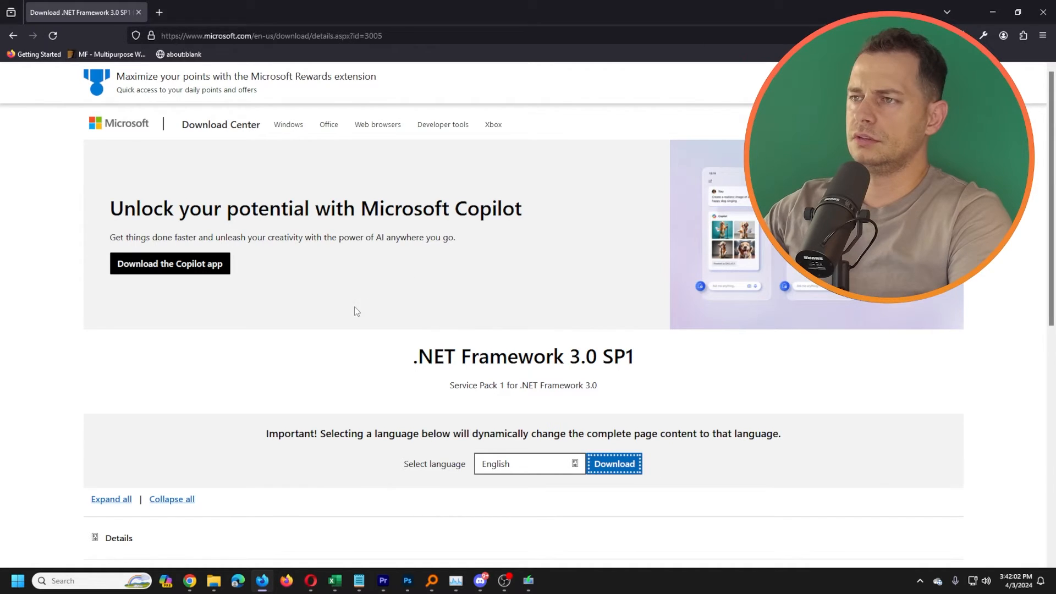
{"action": "left_click", "coordinate": [613, 463]}
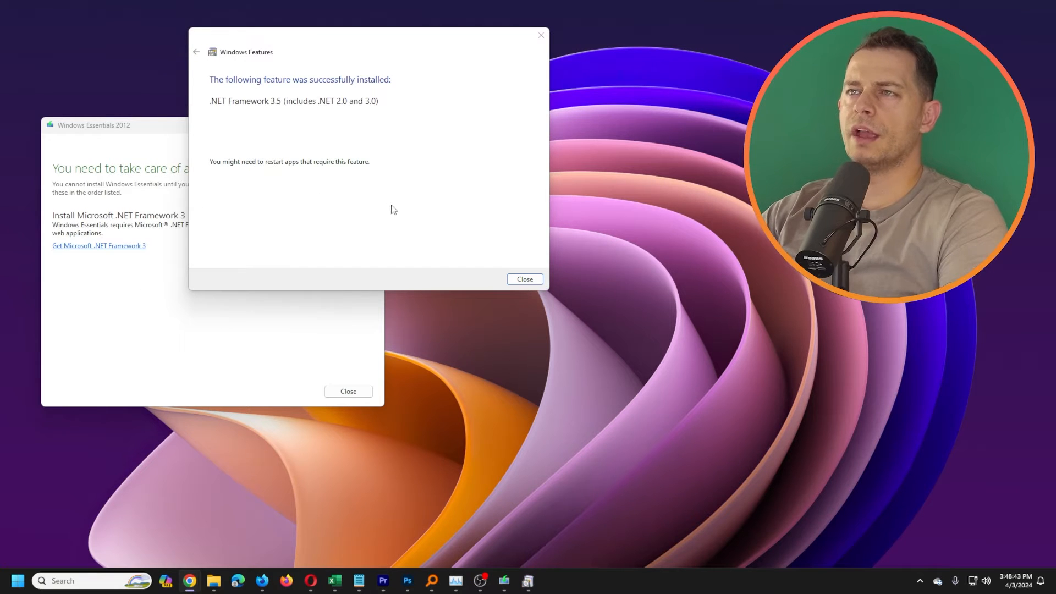
{"action": "mouse_move", "coordinate": [271, 105]}
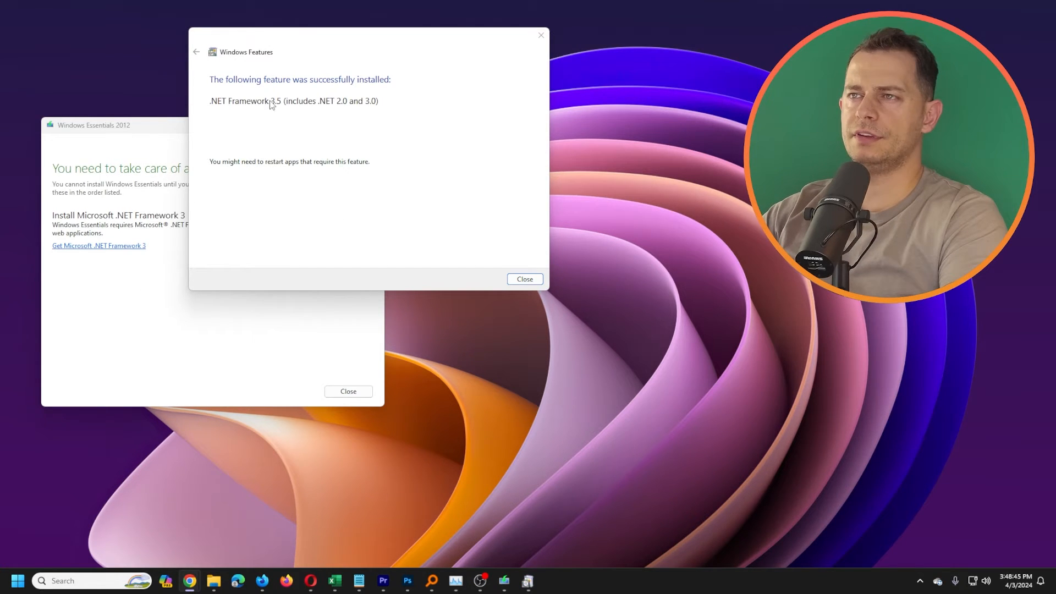
{"action": "mouse_move", "coordinate": [537, 294]}
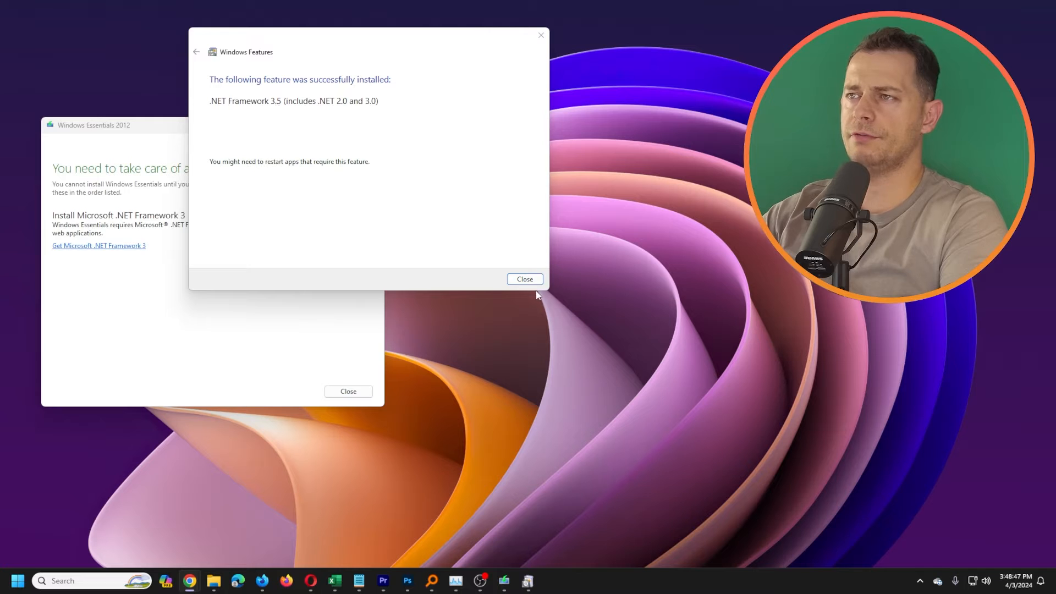
- Dismiss the .NET Framework 3.5 success and prerequisites notices, then install all of Windows Essentials
{"action": "left_click", "coordinate": [524, 279]}
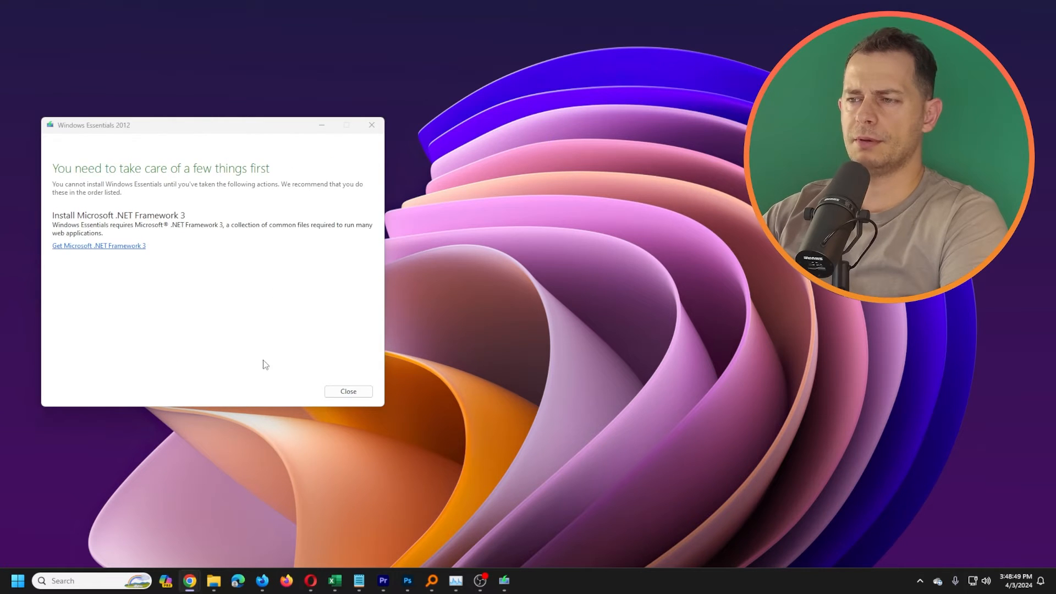
{"action": "left_click", "coordinate": [99, 245]}
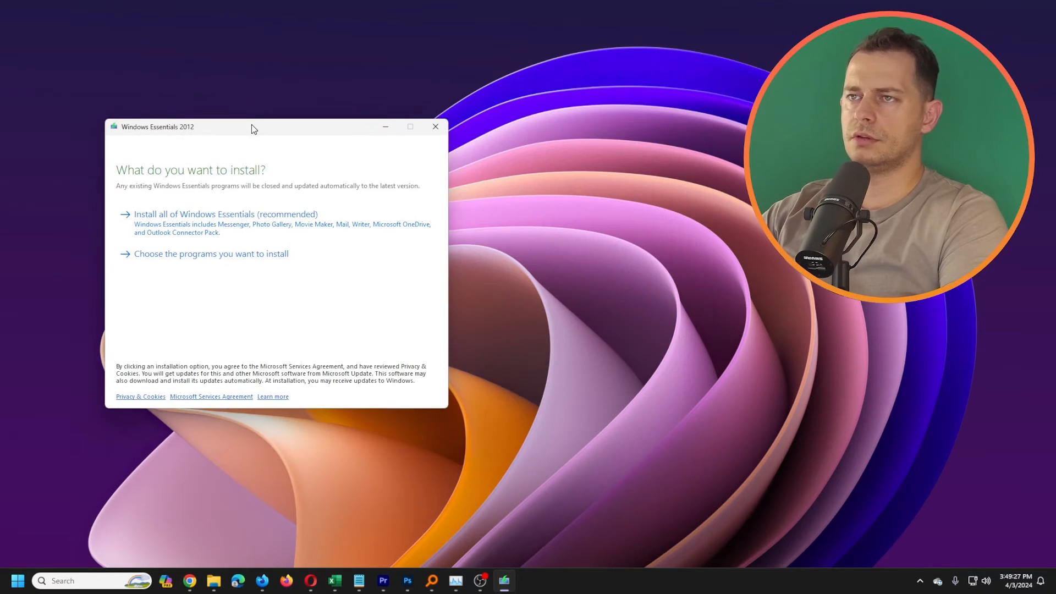
{"action": "left_click", "coordinate": [225, 214]}
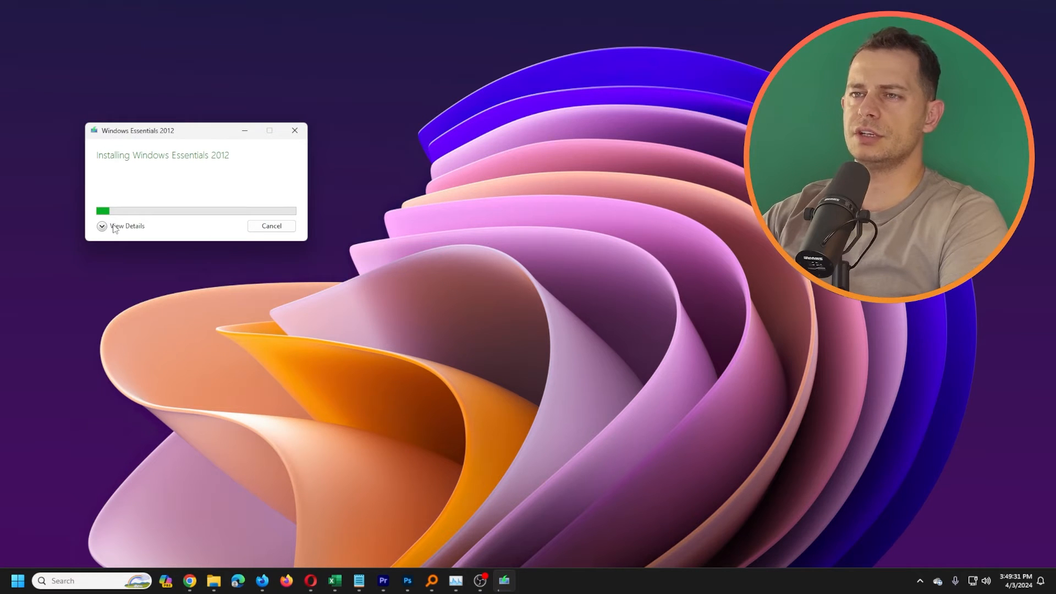
- Watch the detailed installation progress and close the installer once Done appears
{"action": "left_click", "coordinate": [126, 226]}
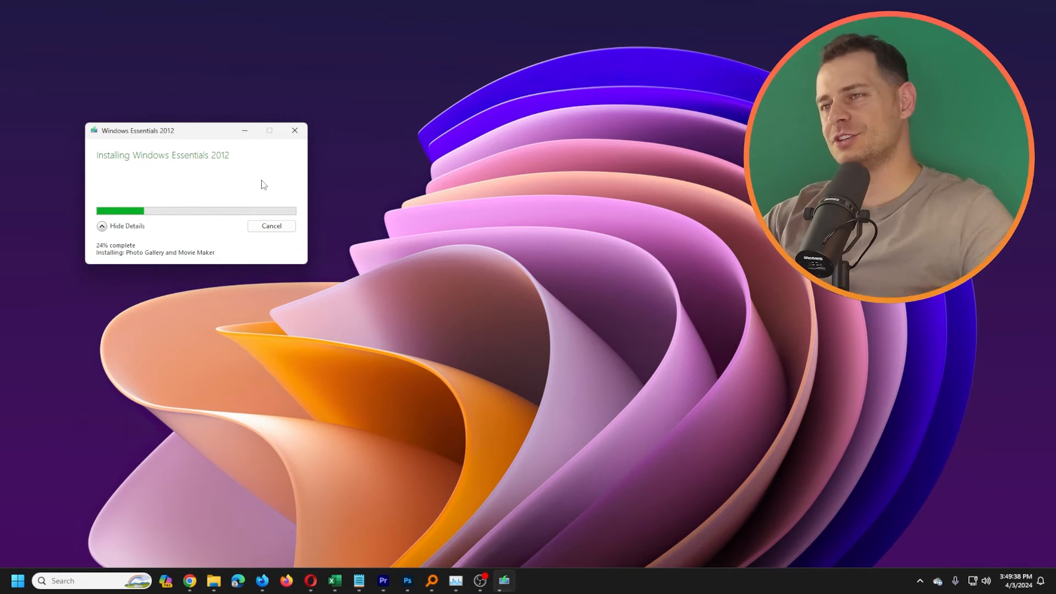
{"action": "mouse_move", "coordinate": [194, 131]}
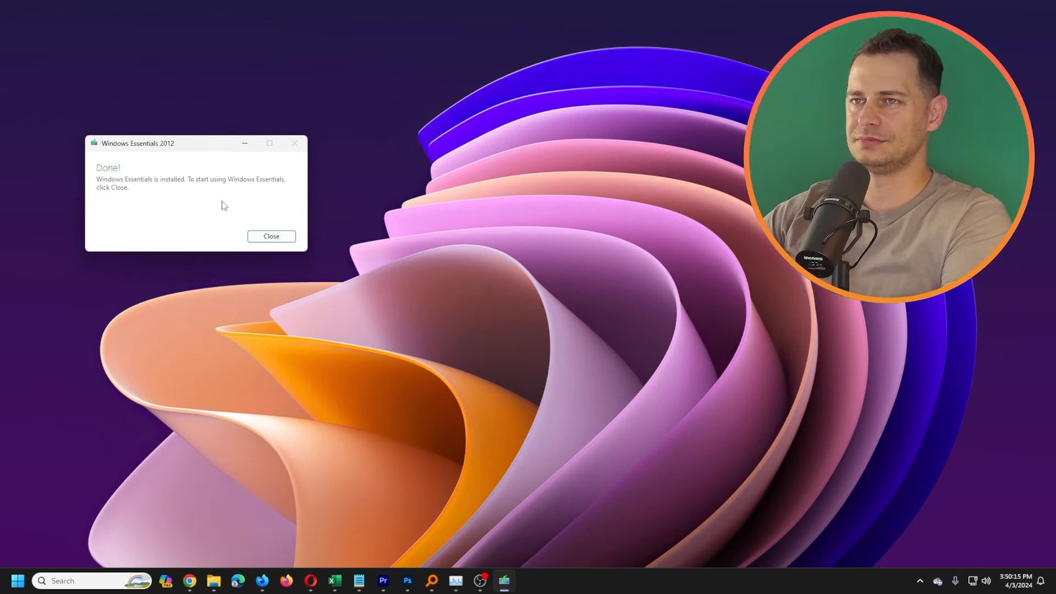
{"action": "mouse_move", "coordinate": [264, 281]}
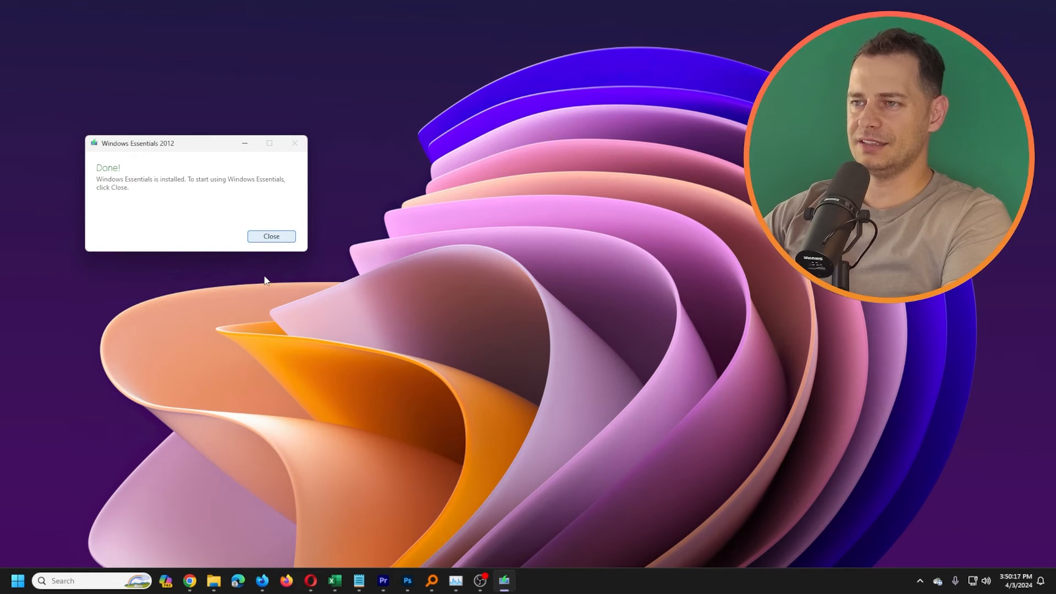
{"action": "left_click", "coordinate": [17, 580]}
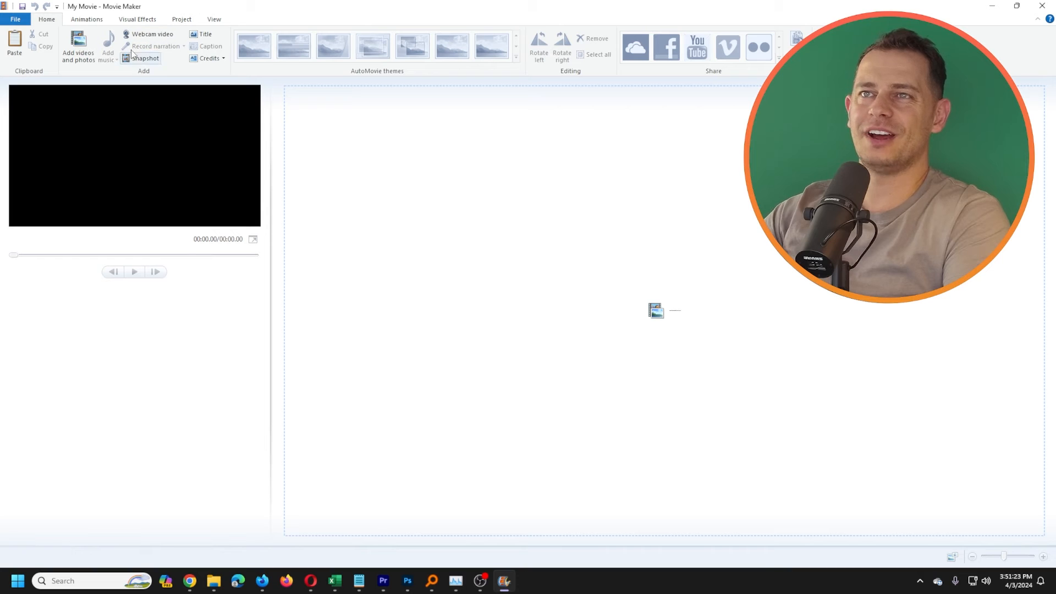
- Add the 32-minute video to My Movie, move the playhead later, then switch to Clipchamp
{"action": "left_click", "coordinate": [1016, 6]}
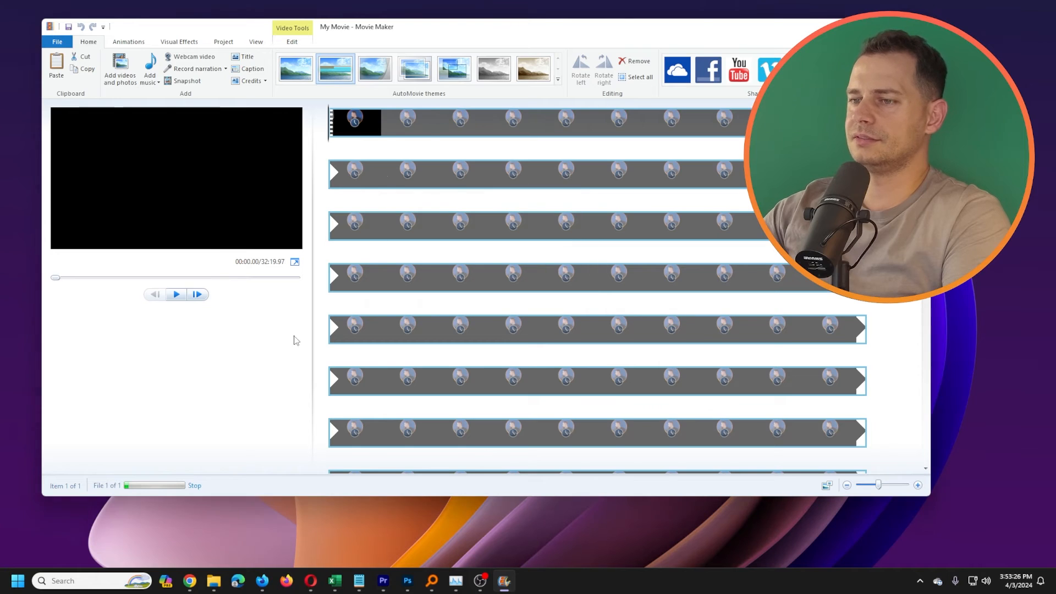
{"action": "left_click", "coordinate": [176, 294]}
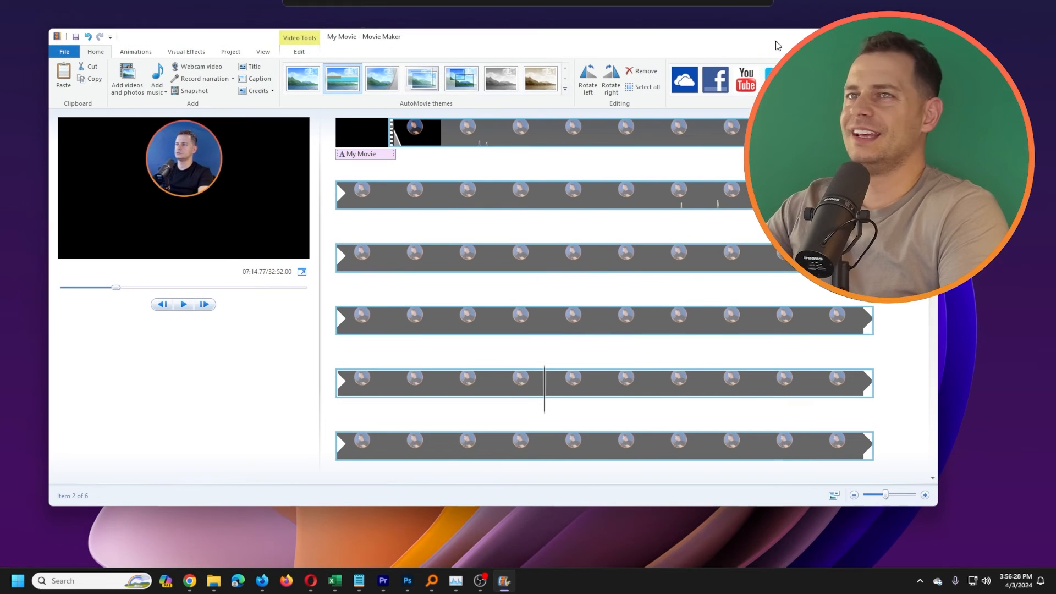
{"action": "mouse_move", "coordinate": [670, 45]}
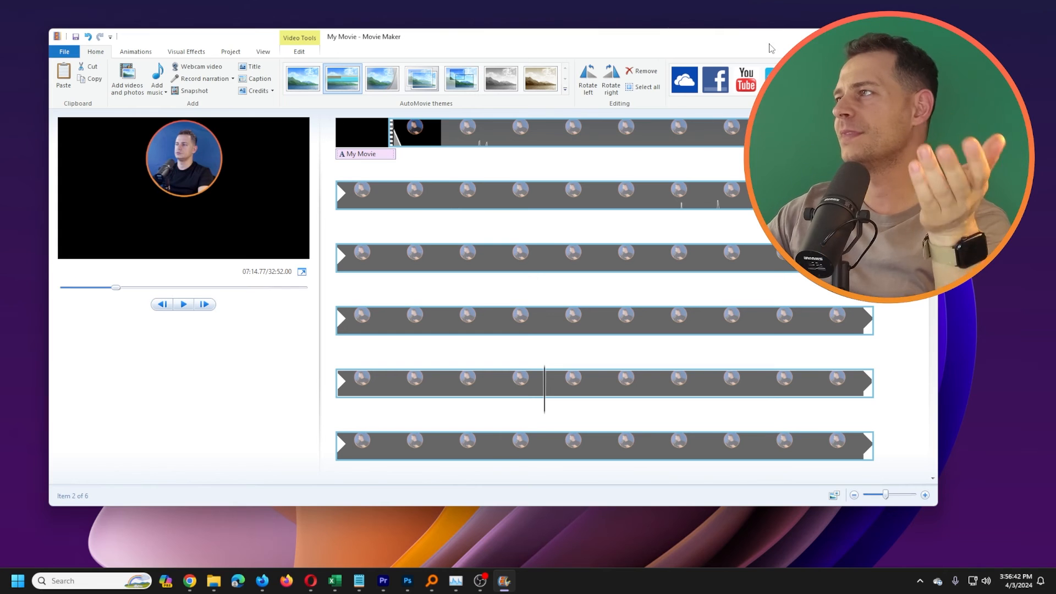
{"action": "left_click", "coordinate": [16, 580]}
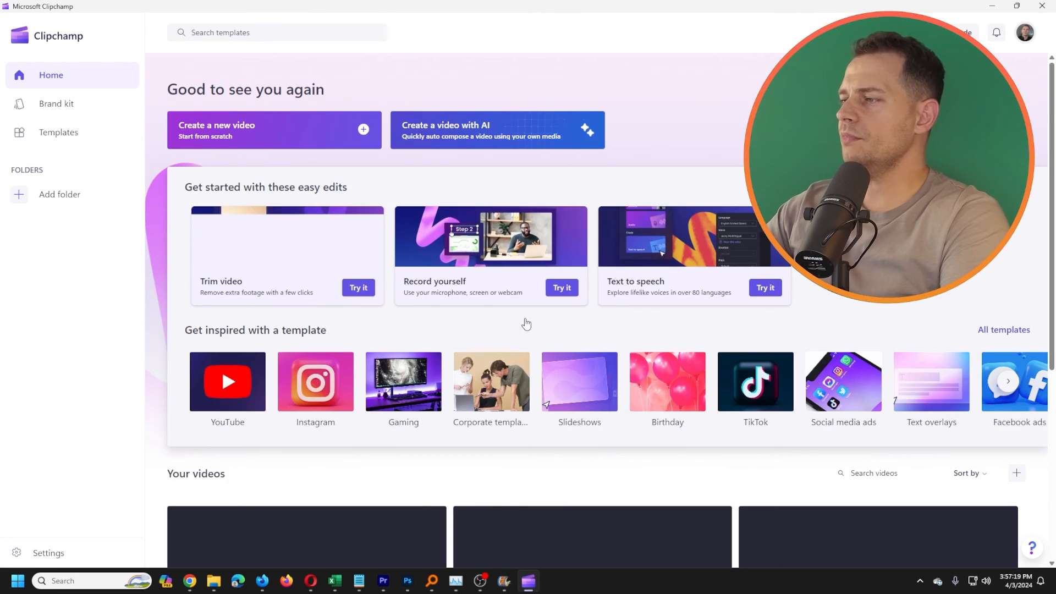
- Browse Clipchamp's home page to Your videos, then bring the Movie Maker project back
{"action": "scroll", "scroll_direction": "down", "scroll_amount": 3}
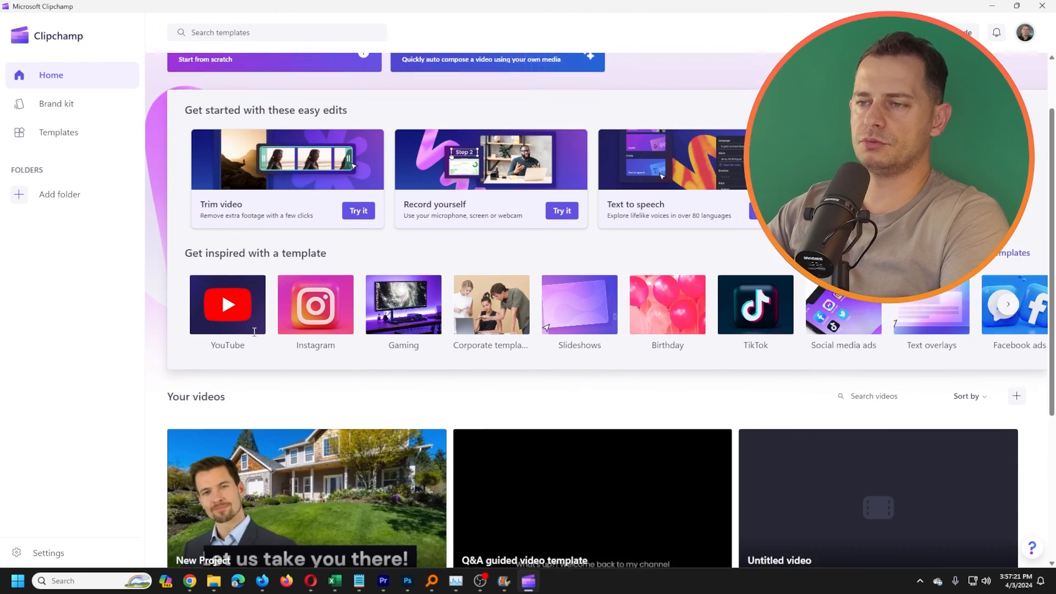
{"action": "scroll", "scroll_direction": "down", "scroll_amount": 3}
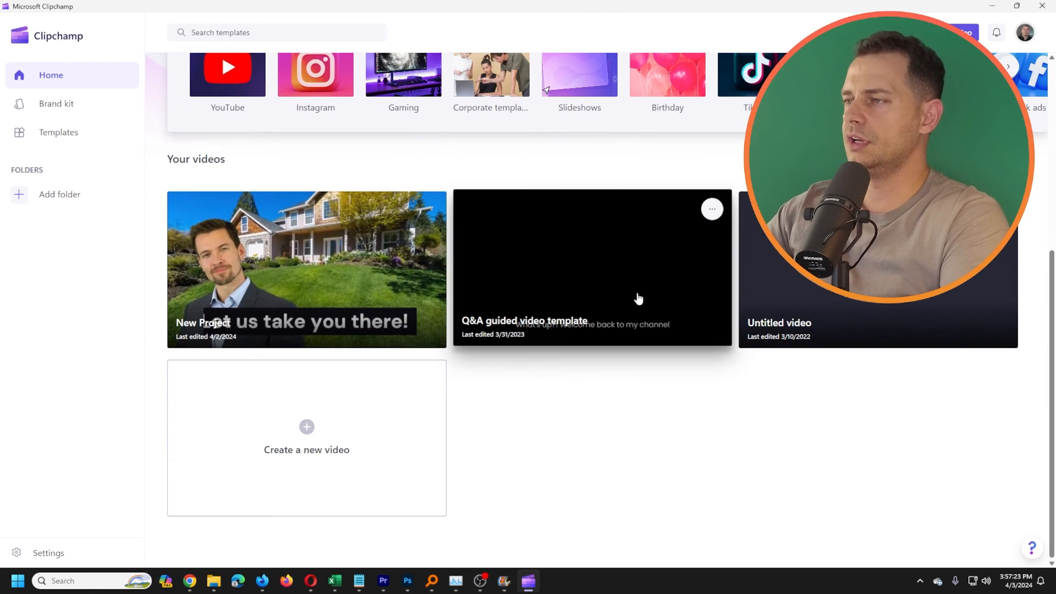
{"action": "scroll", "scroll_direction": "up", "scroll_amount": 3}
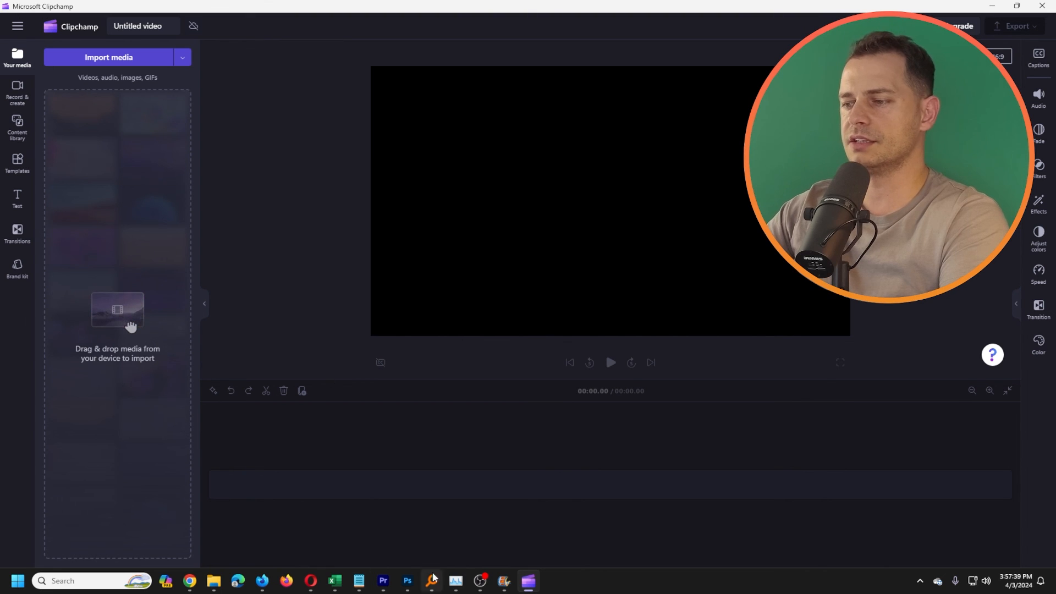
{"action": "left_click", "coordinate": [503, 581]}
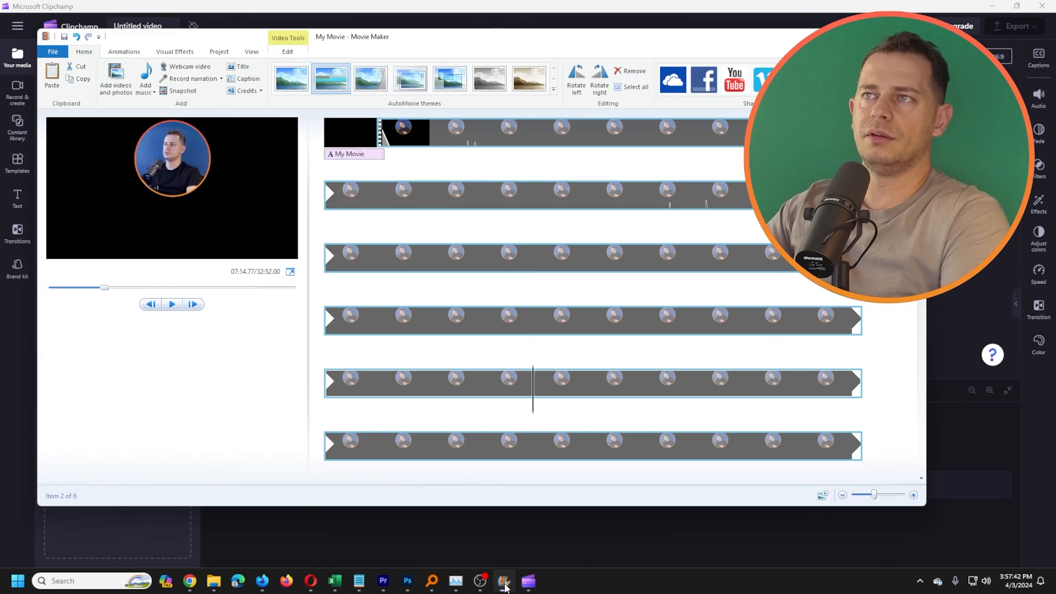